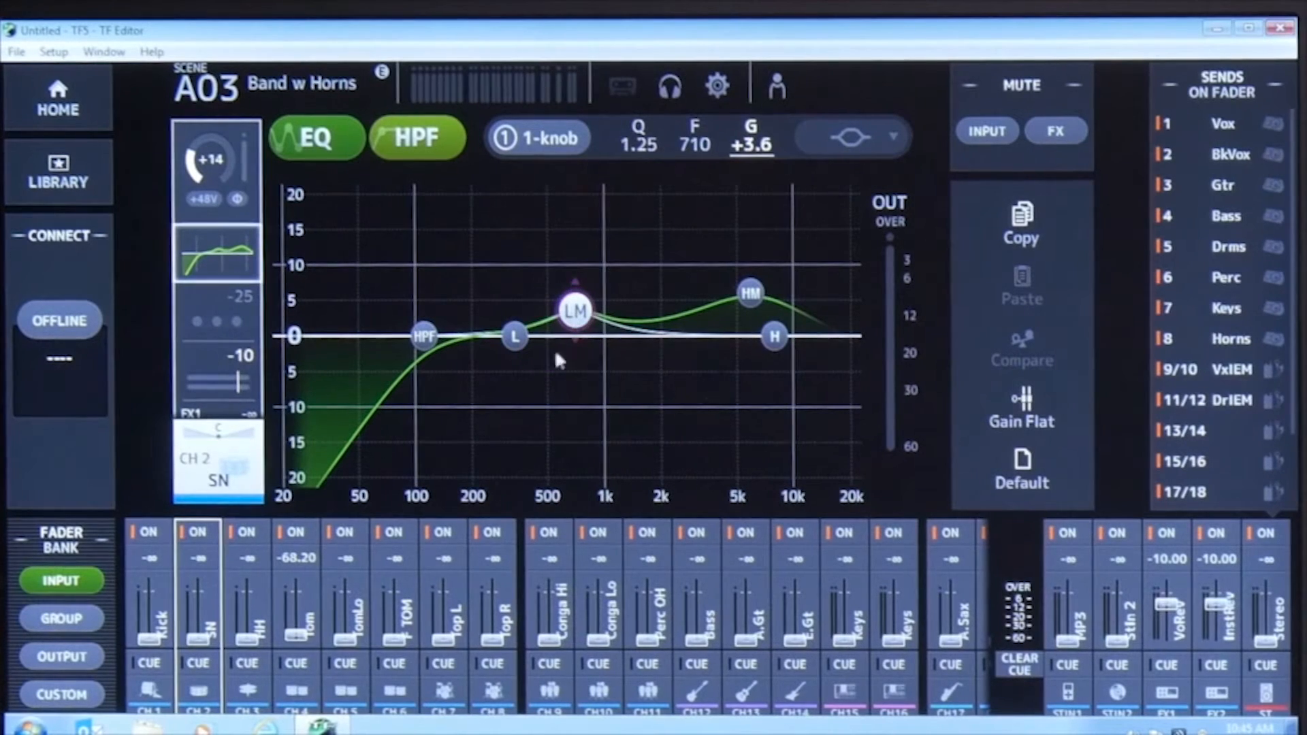
View the snare channel's gate settings, then its full channel overview.
click(216, 313)
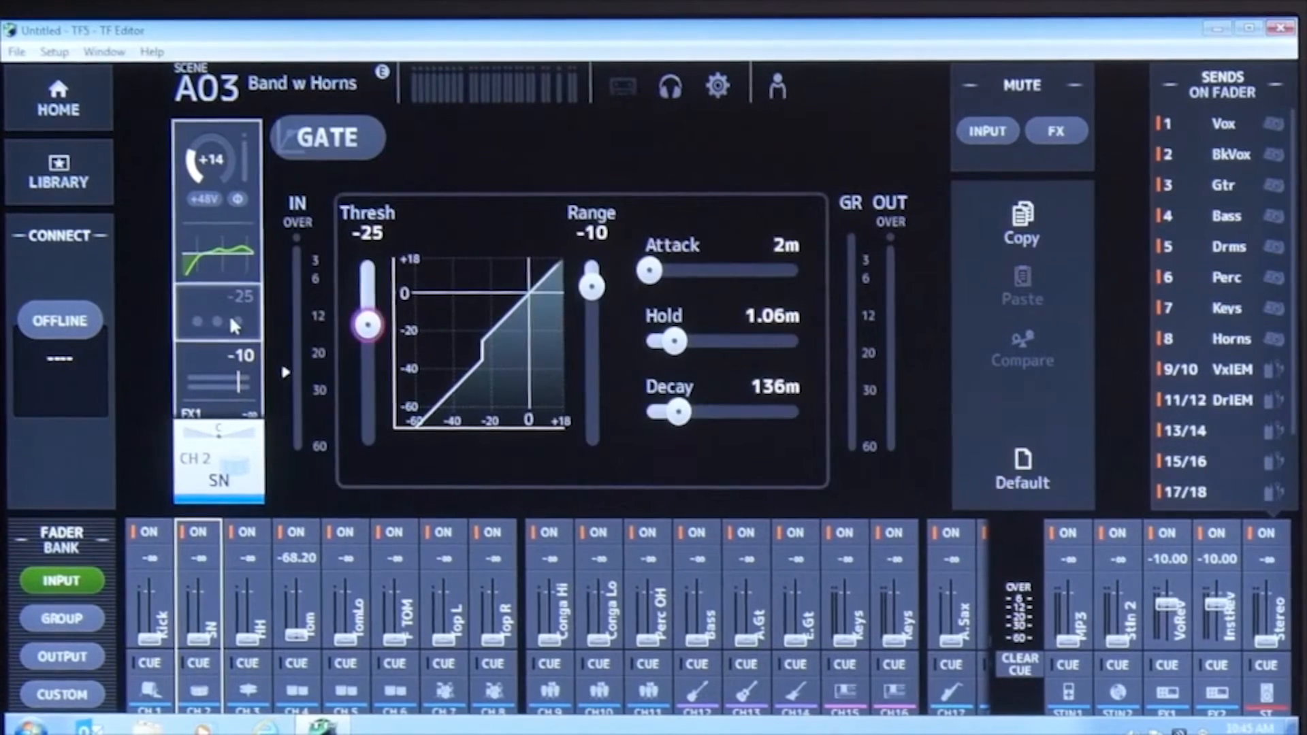
click(326, 137)
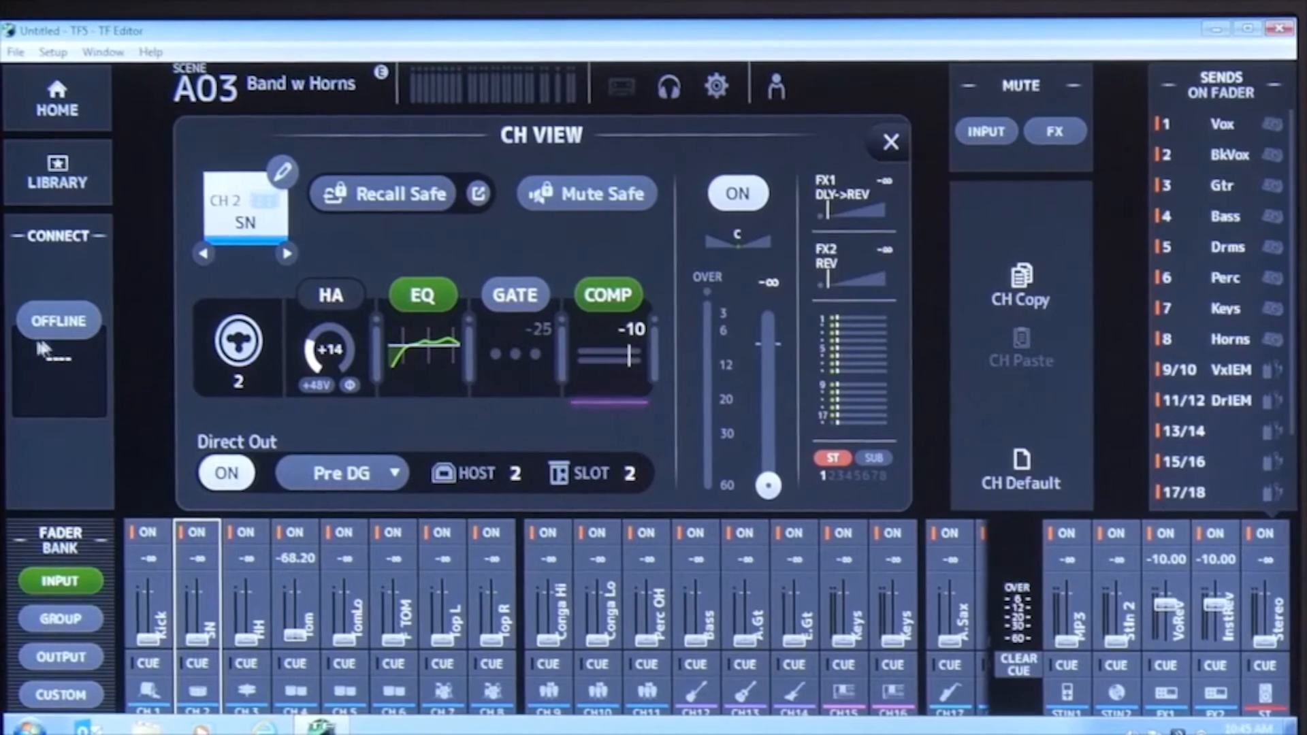
mouse_move(192, 360)
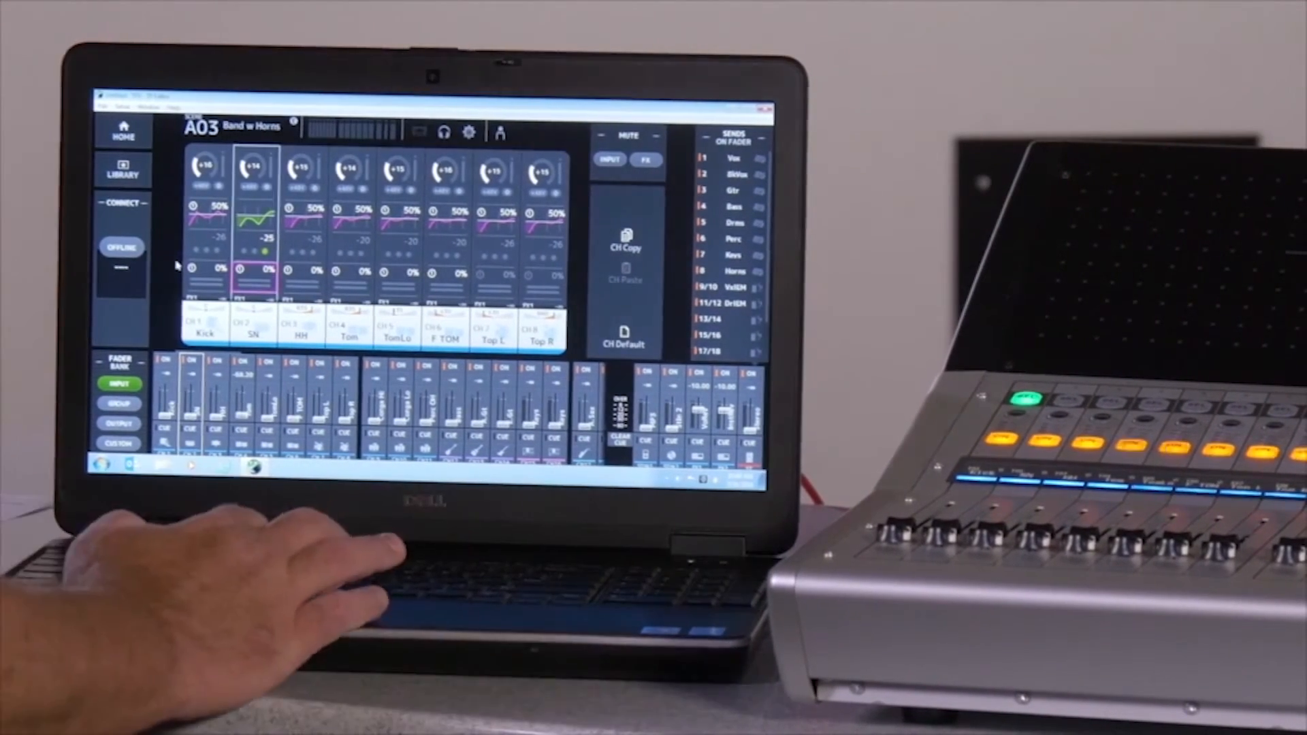
Connect to the Yamaha TF5 mixer and sync the scene data.
click(122, 247)
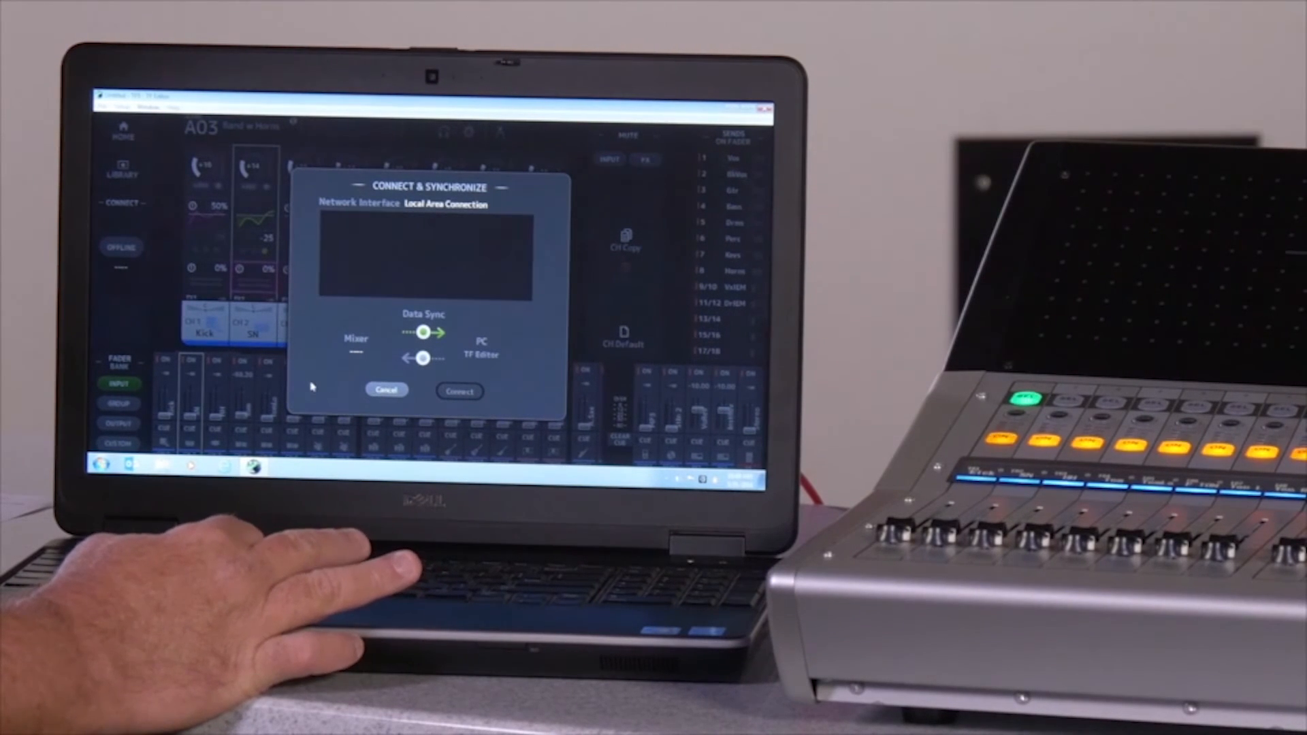
click(458, 390)
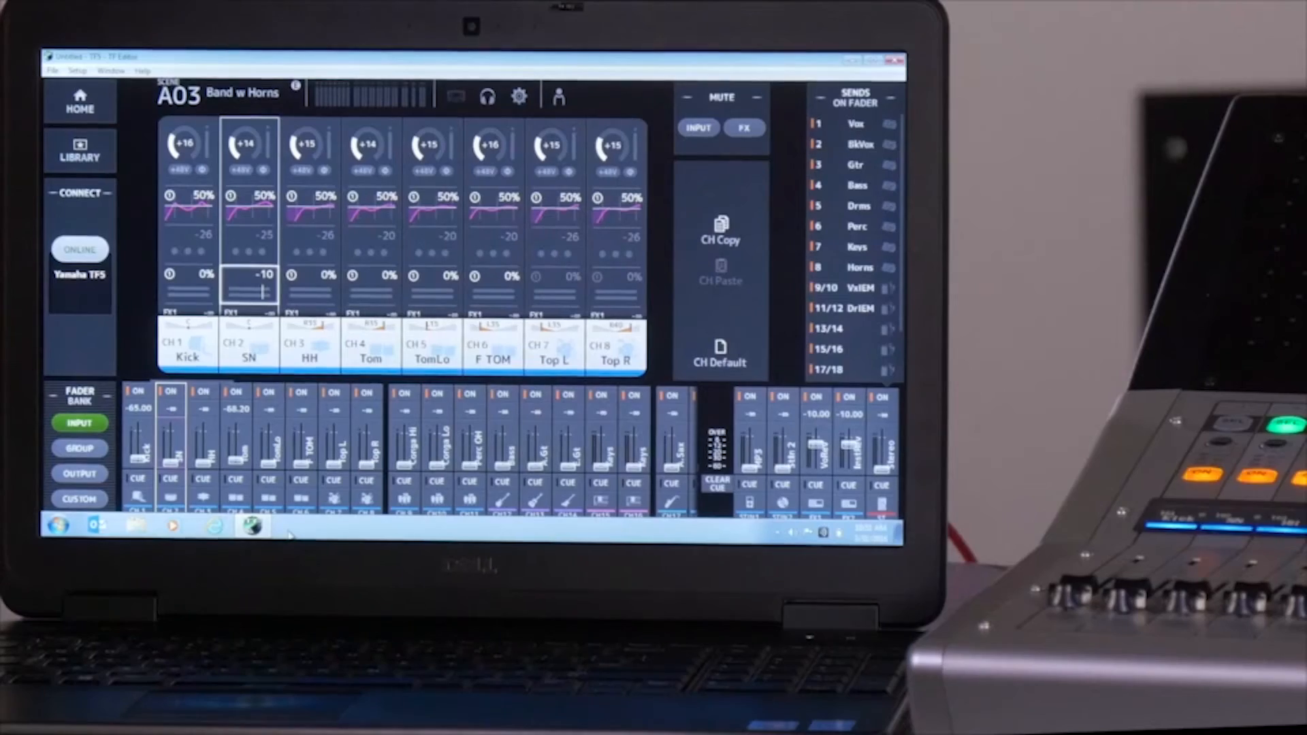